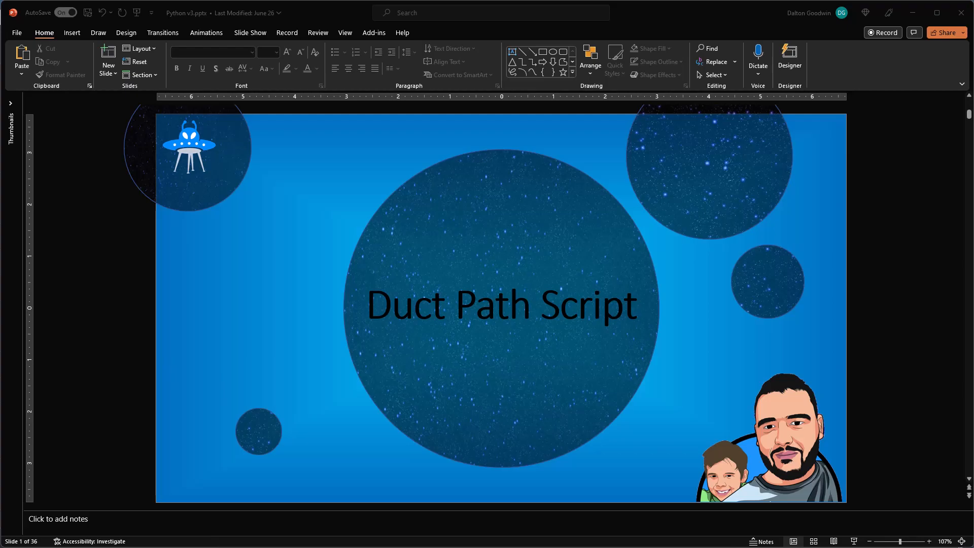
pyautogui.moveTo(479, 276)
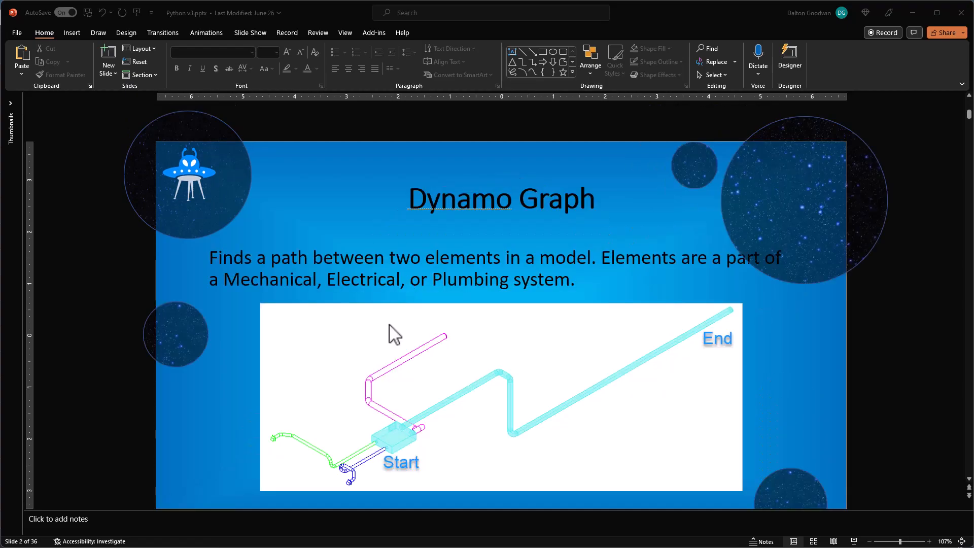
pyautogui.moveTo(467, 212)
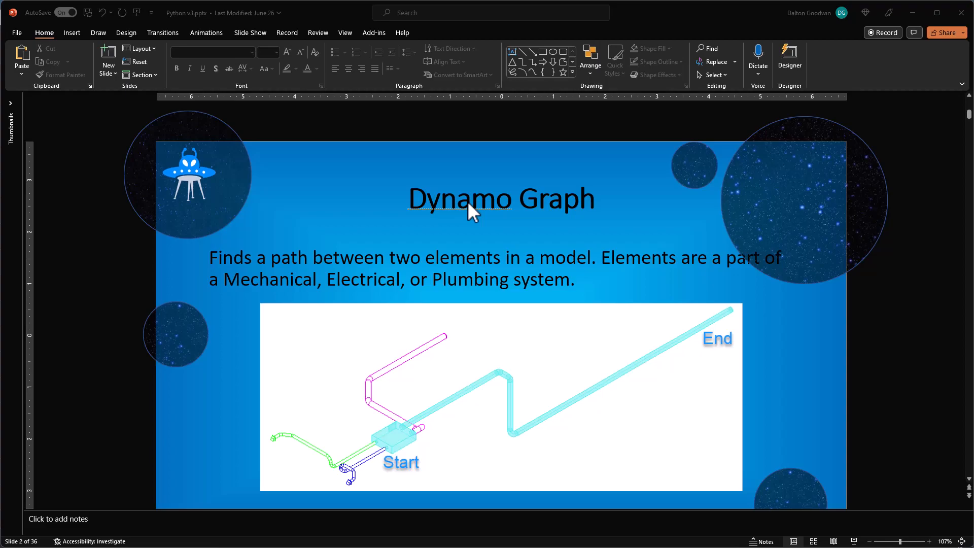
pyautogui.moveTo(327, 265)
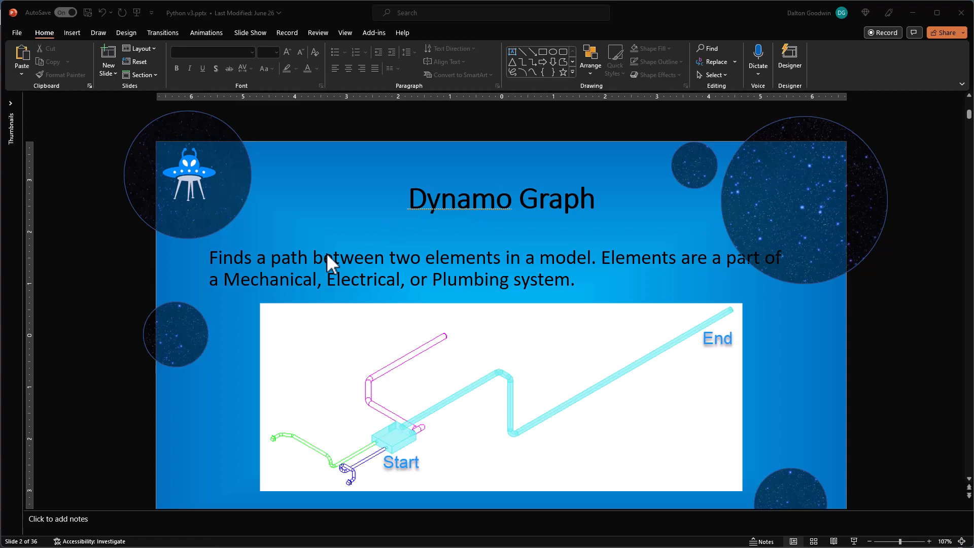
pyautogui.moveTo(669, 341)
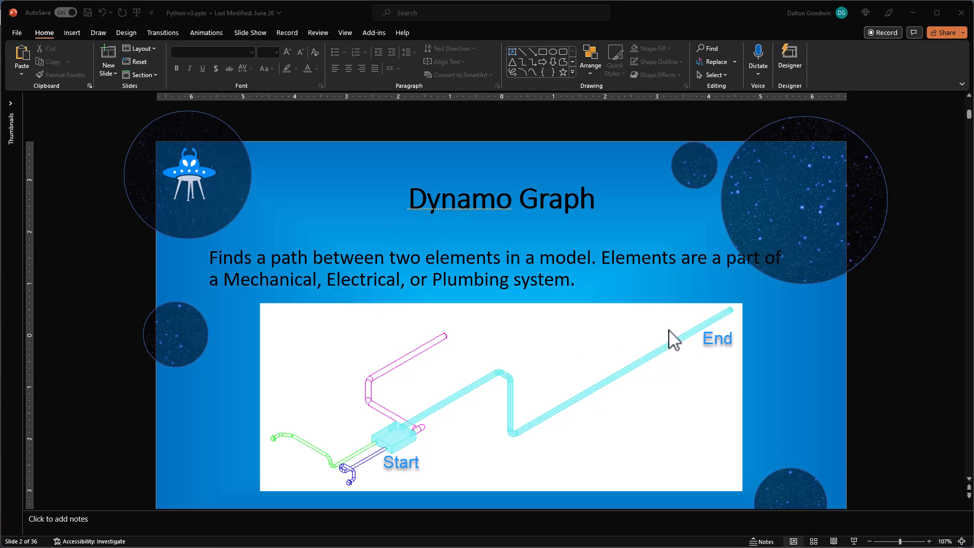
pyautogui.moveTo(485, 383)
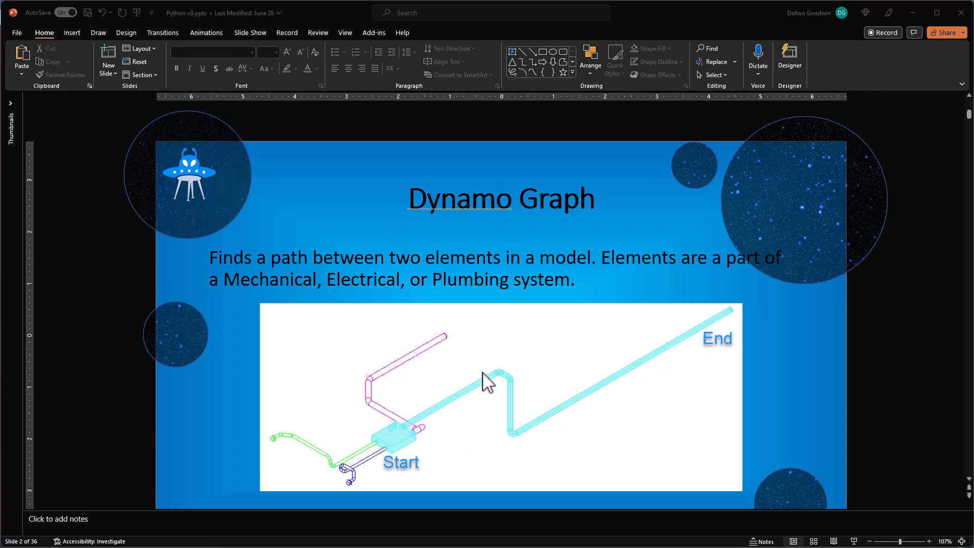
pyautogui.moveTo(597, 350)
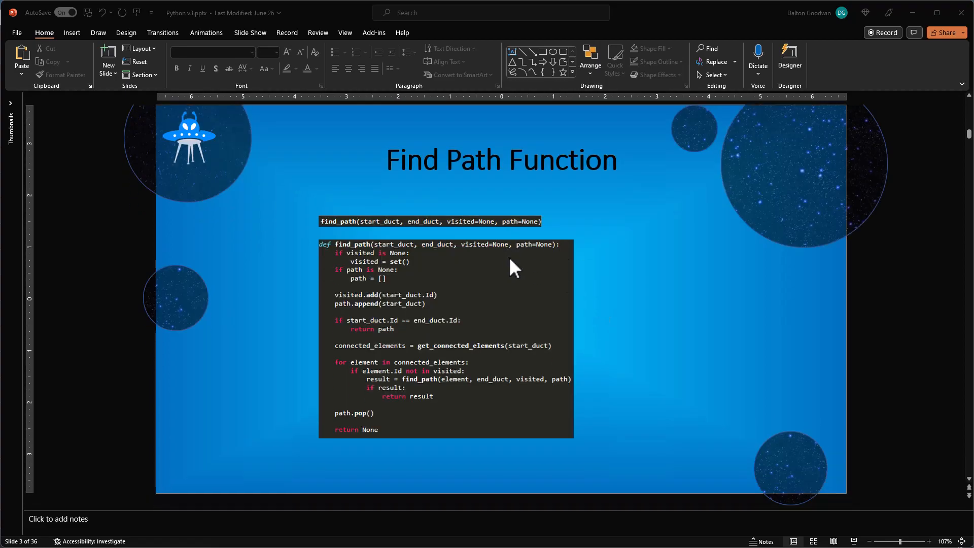
pyautogui.moveTo(481, 186)
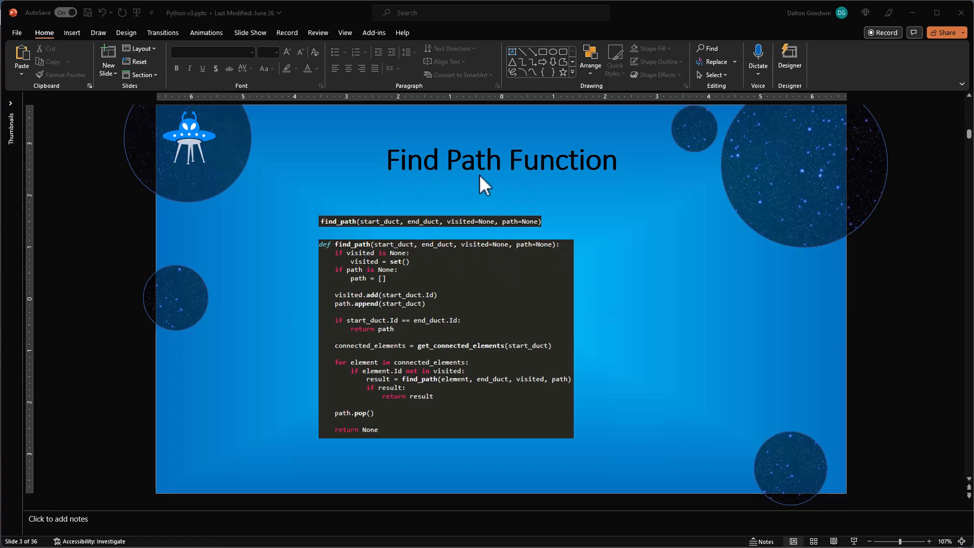
pyautogui.moveTo(531, 164)
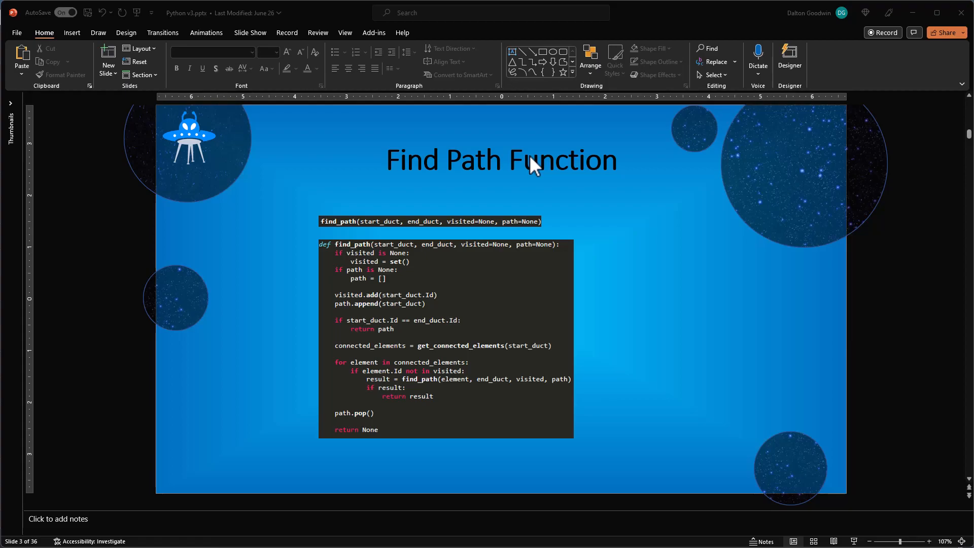
pyautogui.moveTo(615, 207)
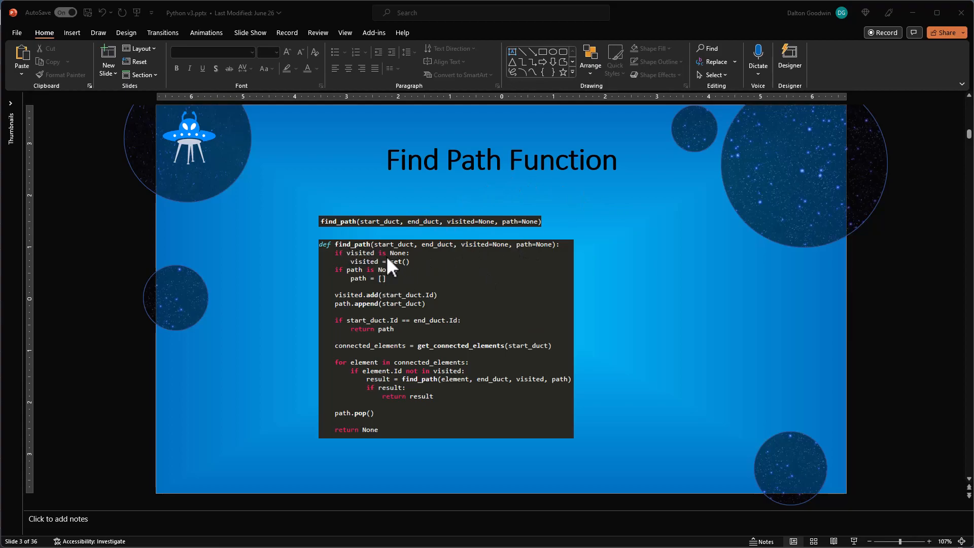
pyautogui.moveTo(424, 337)
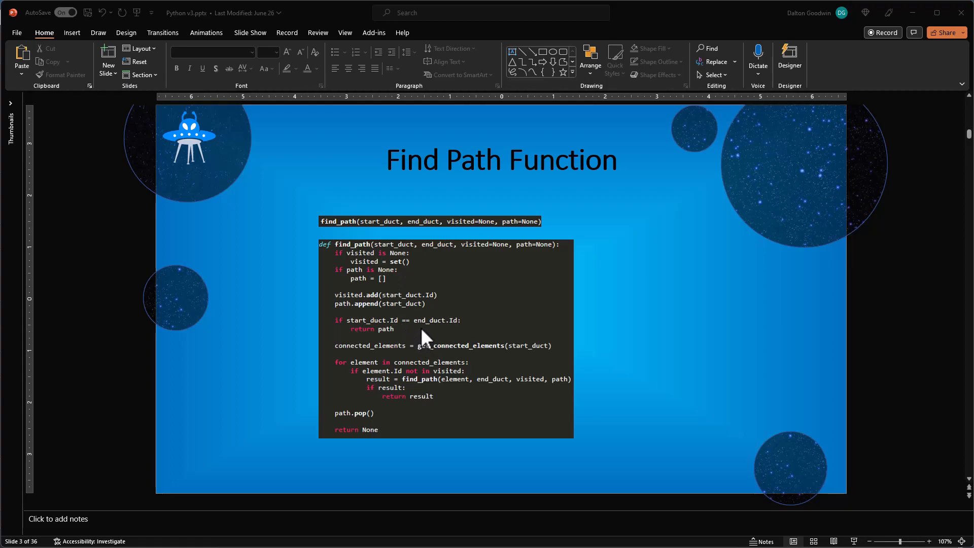
pyautogui.moveTo(377, 313)
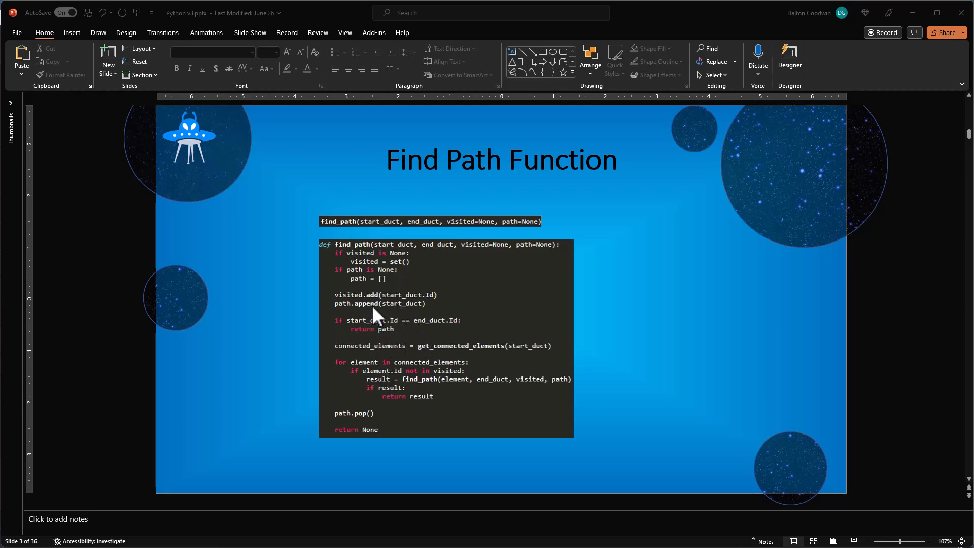
pyautogui.moveTo(361, 262)
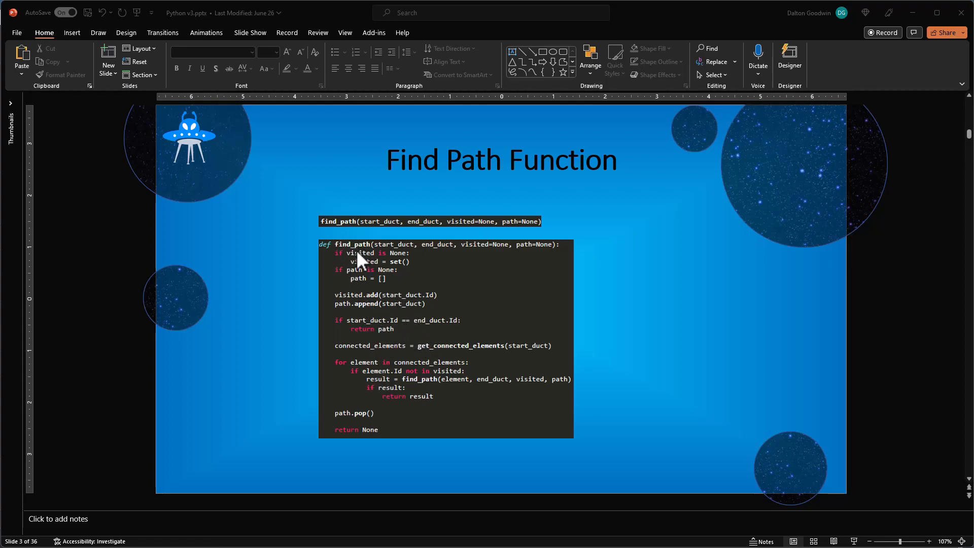
pyautogui.moveTo(400, 349)
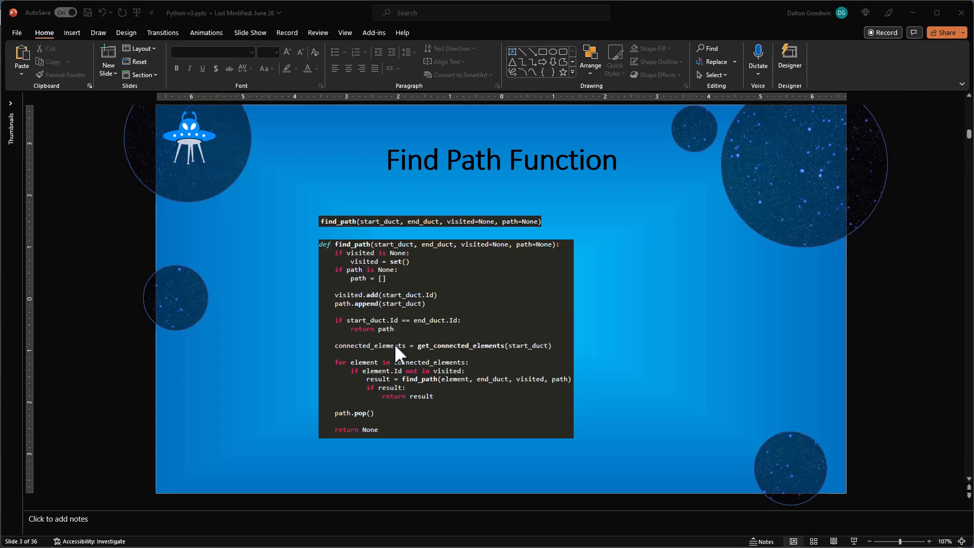
pyautogui.moveTo(445, 393)
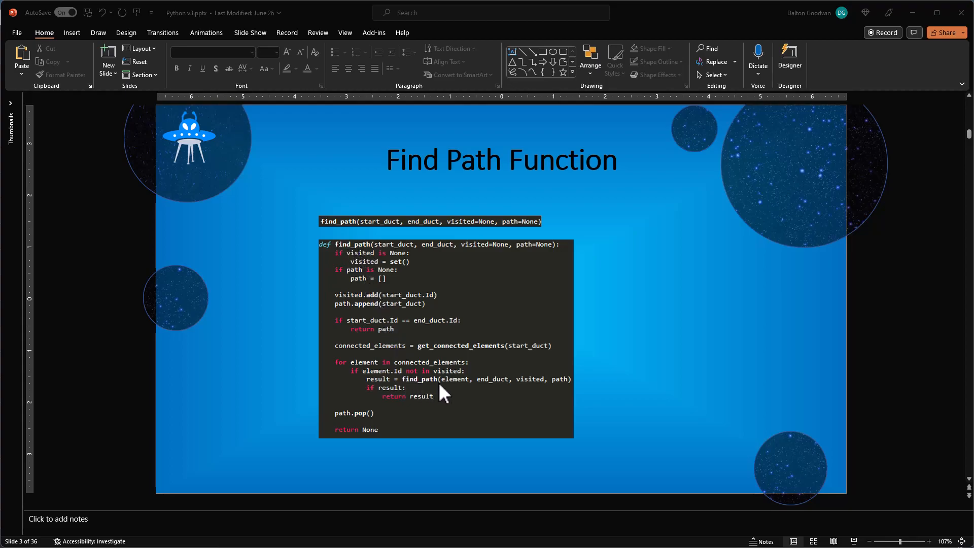
pyautogui.moveTo(504, 295)
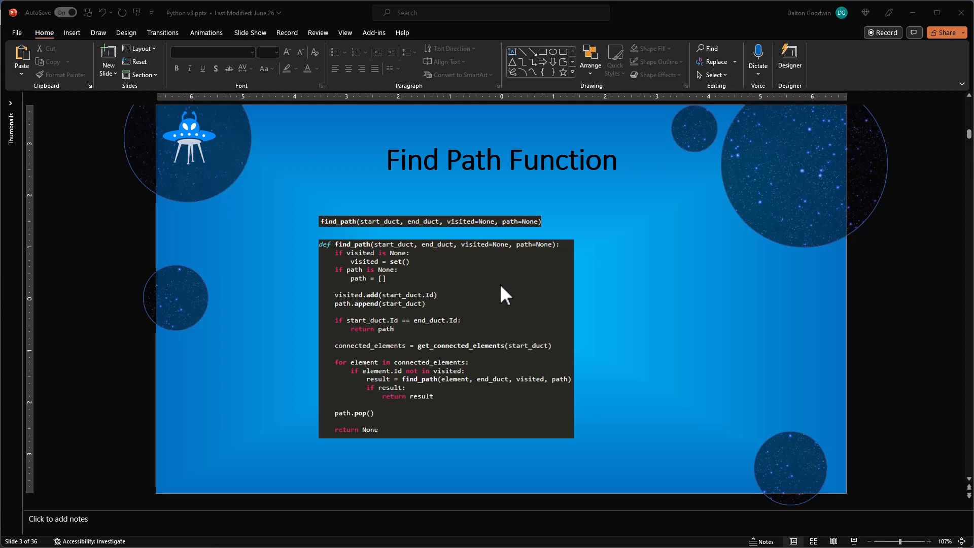
pyautogui.moveTo(694, 294)
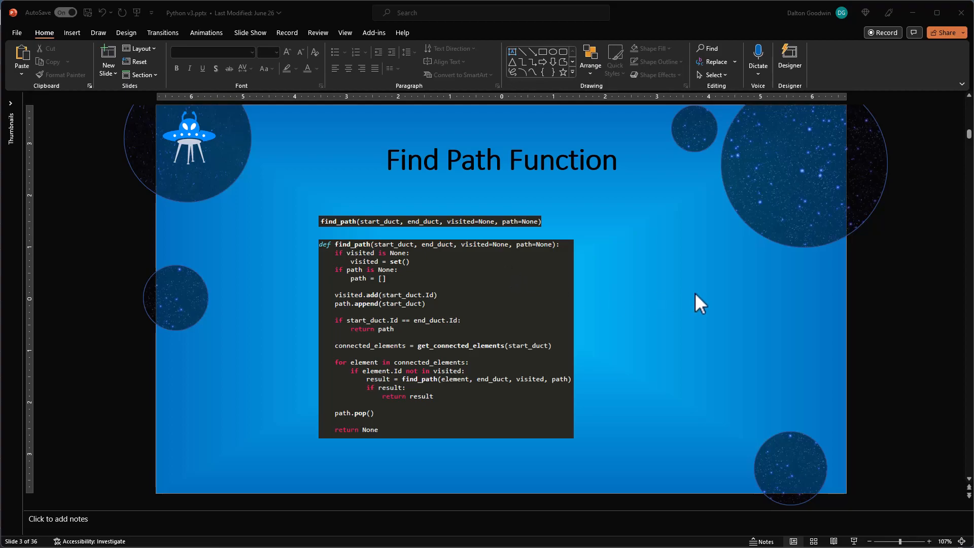
pyautogui.moveTo(688, 284)
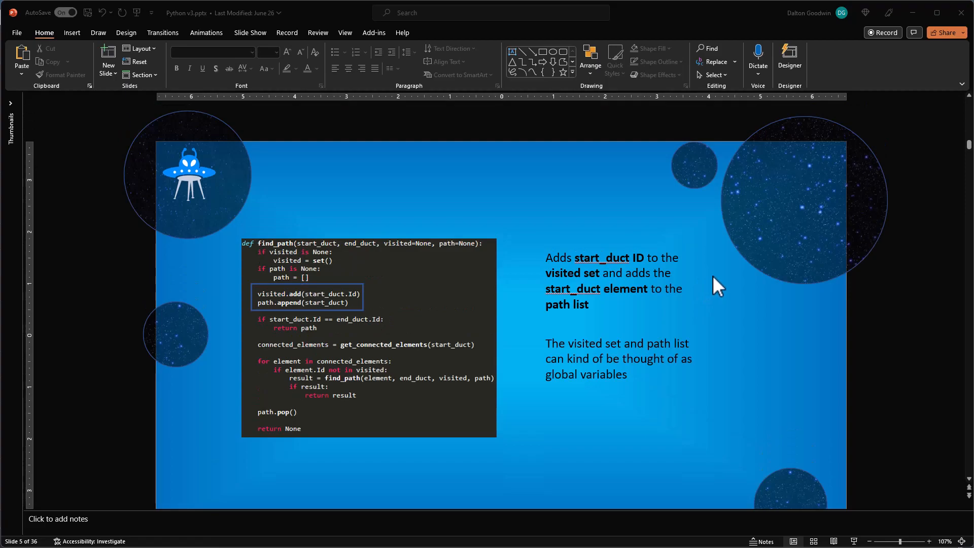
pyautogui.moveTo(599, 391)
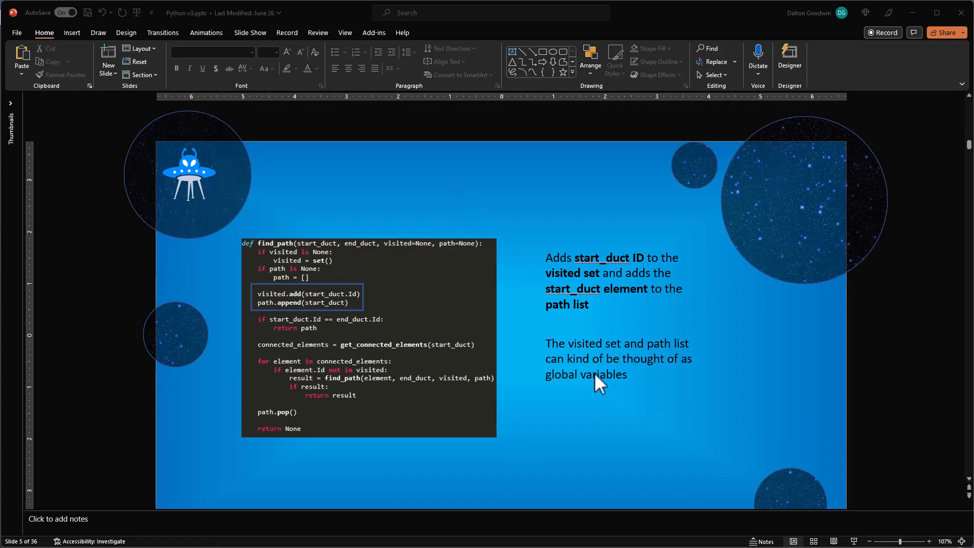
pyautogui.moveTo(435, 309)
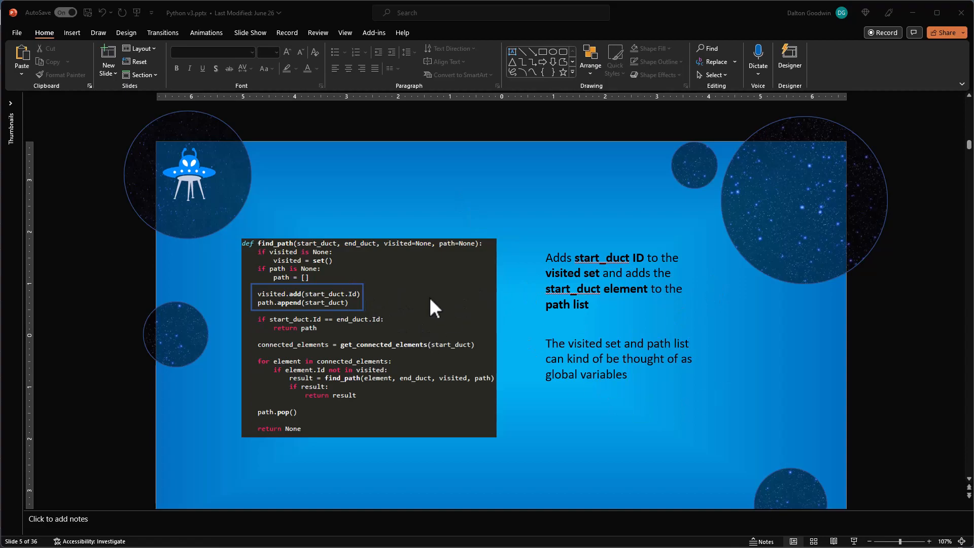
pyautogui.moveTo(564, 292)
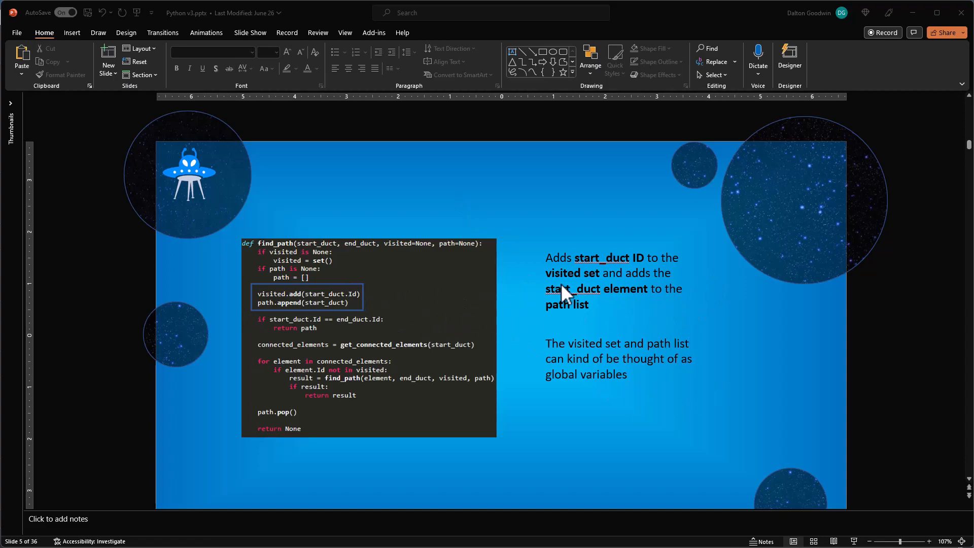
pyautogui.moveTo(293, 291)
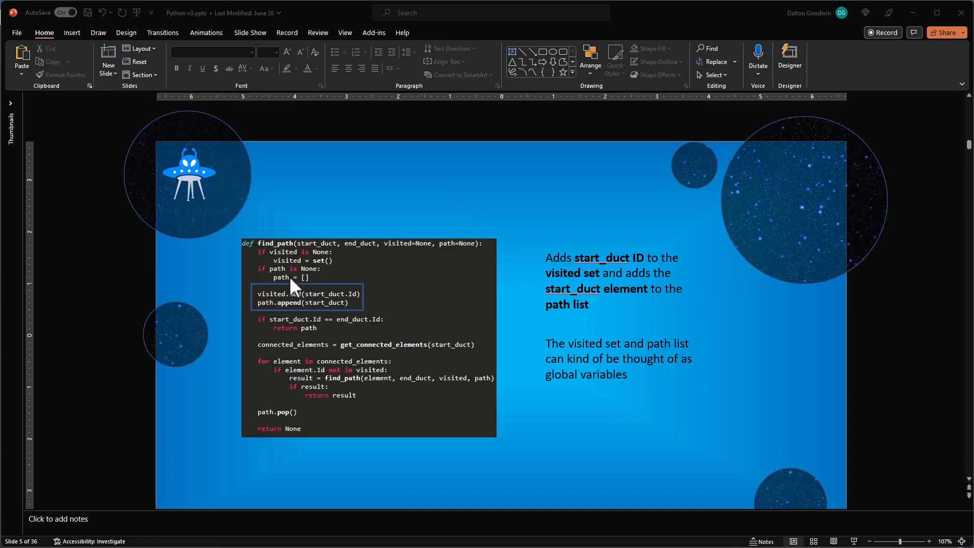
pyautogui.moveTo(409, 294)
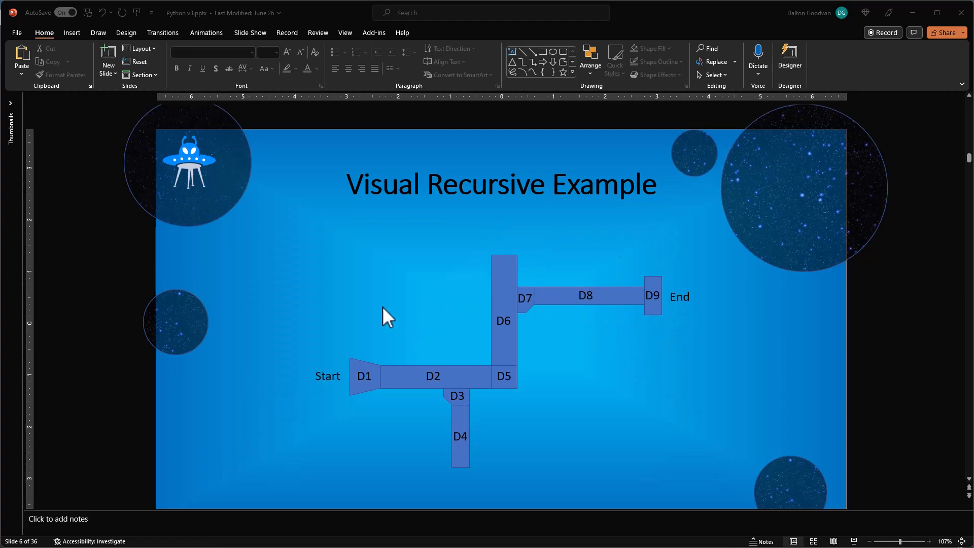
pyautogui.moveTo(477, 365)
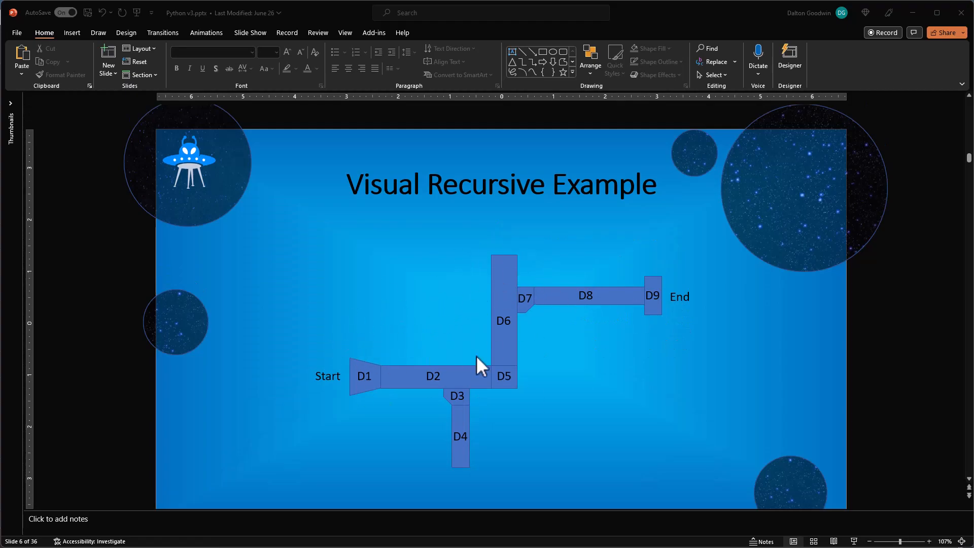
pyautogui.moveTo(559, 357)
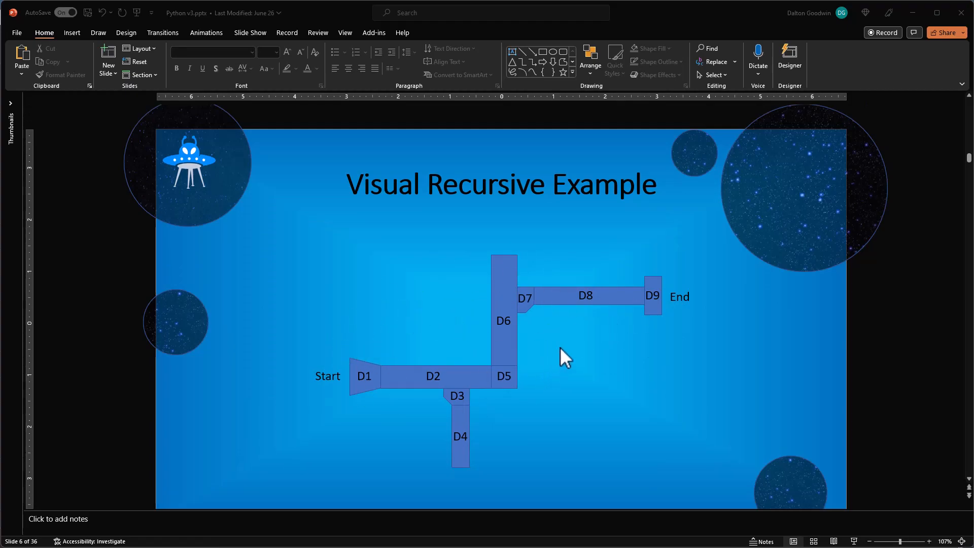
pyautogui.moveTo(512, 361)
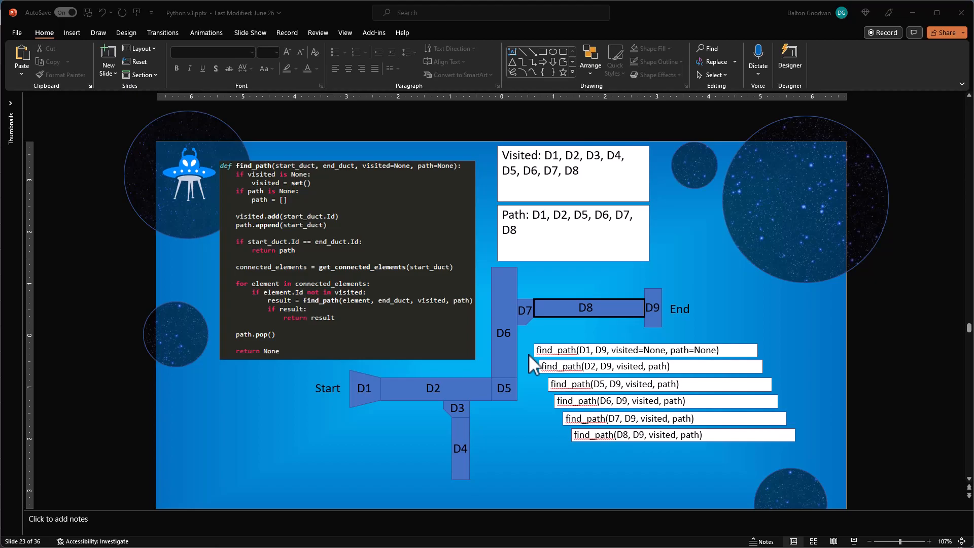
pyautogui.moveTo(660, 298)
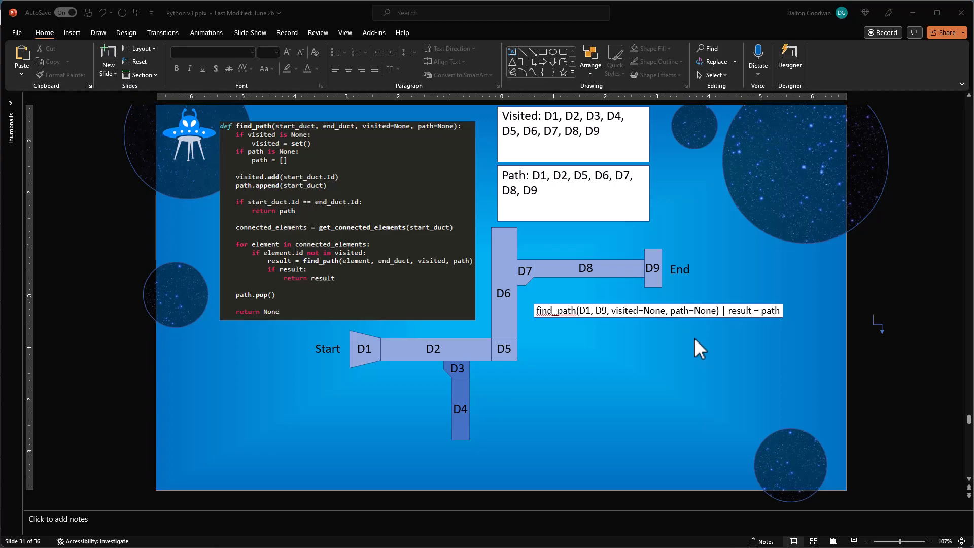
pyautogui.moveTo(645, 347)
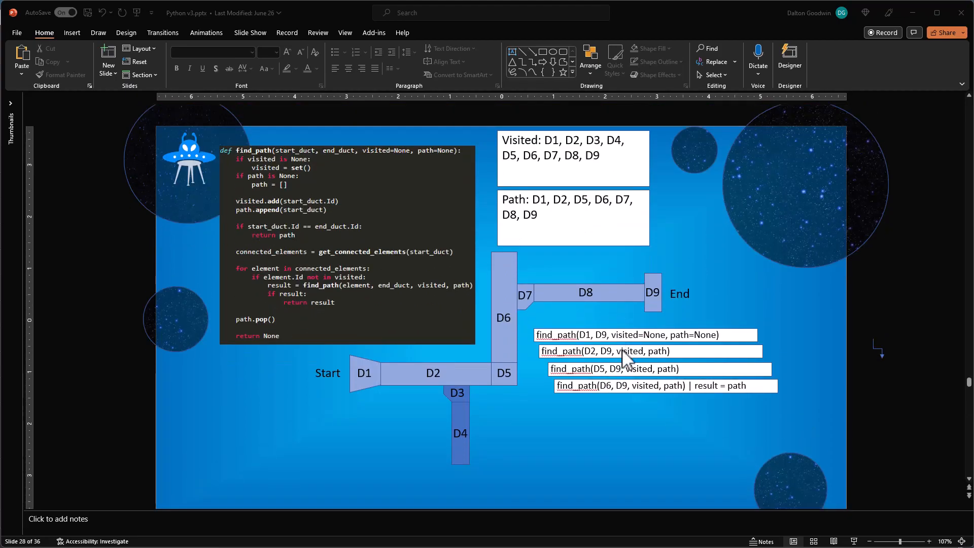
pyautogui.moveTo(358, 255)
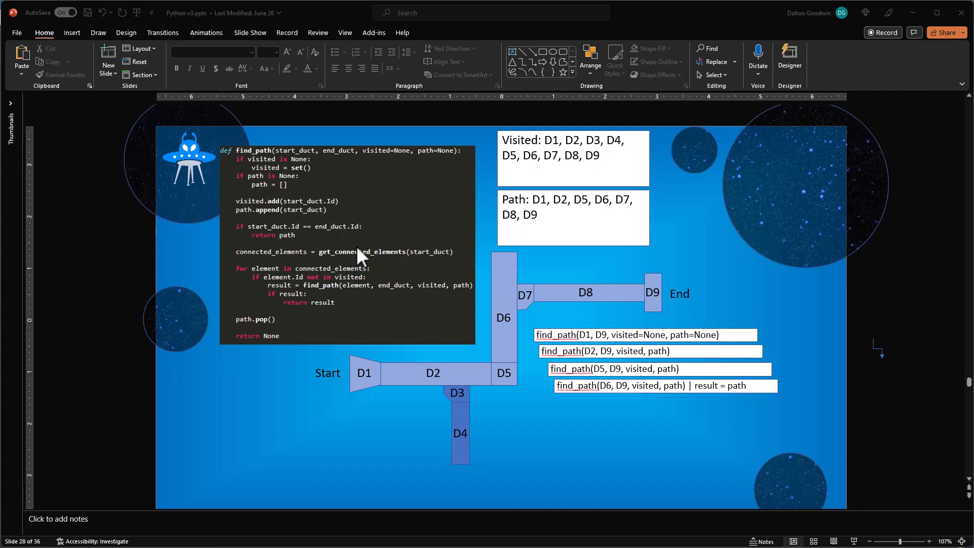
pyautogui.moveTo(659, 306)
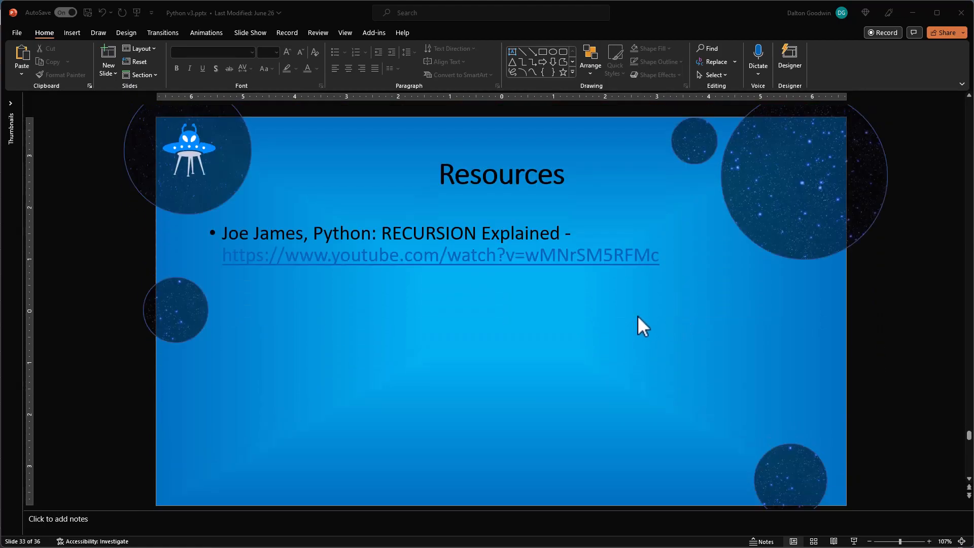
pyautogui.moveTo(422, 268)
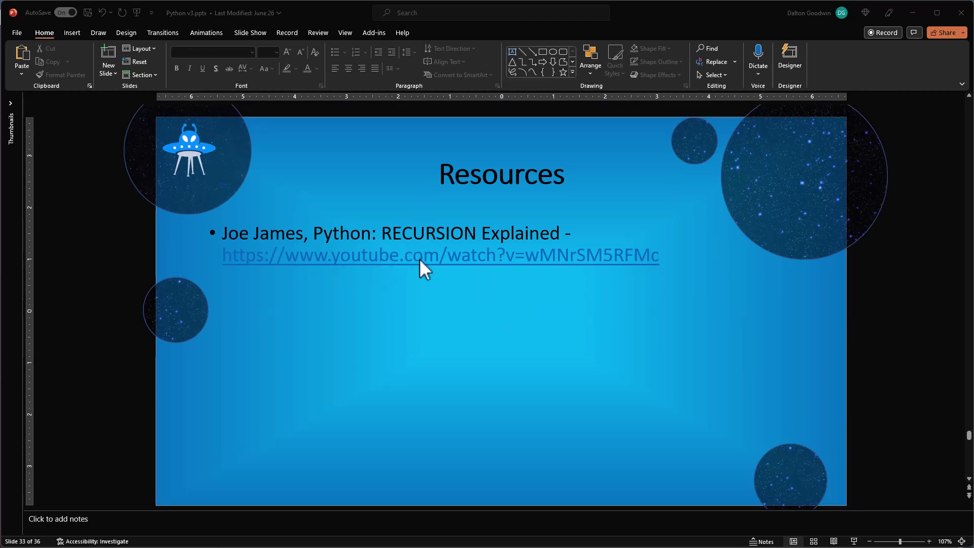
pyautogui.moveTo(444, 264)
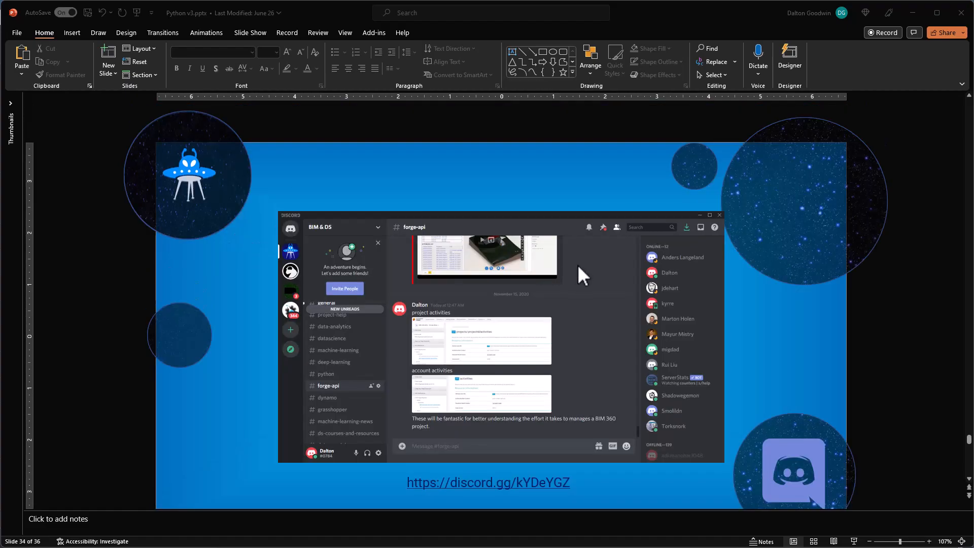
pyautogui.moveTo(671, 304)
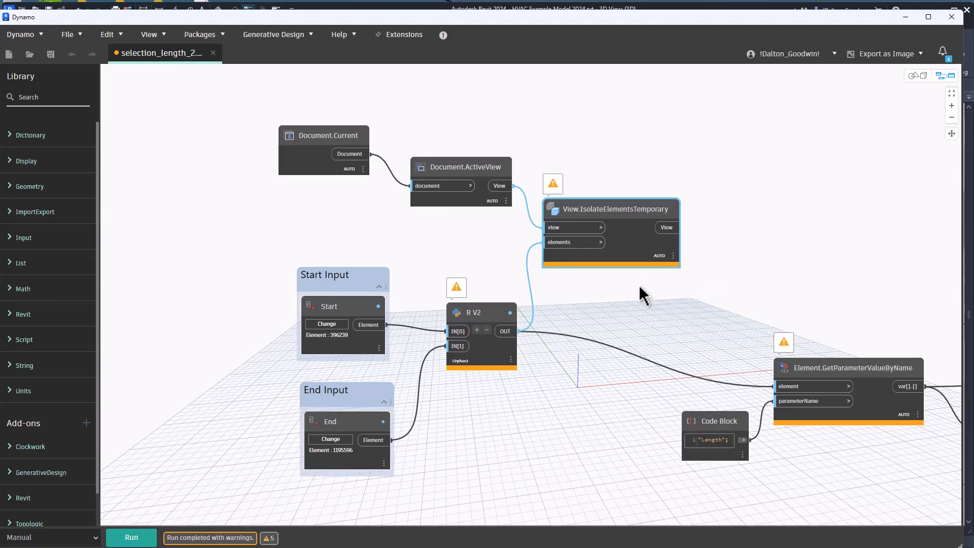
pyautogui.moveTo(631, 298)
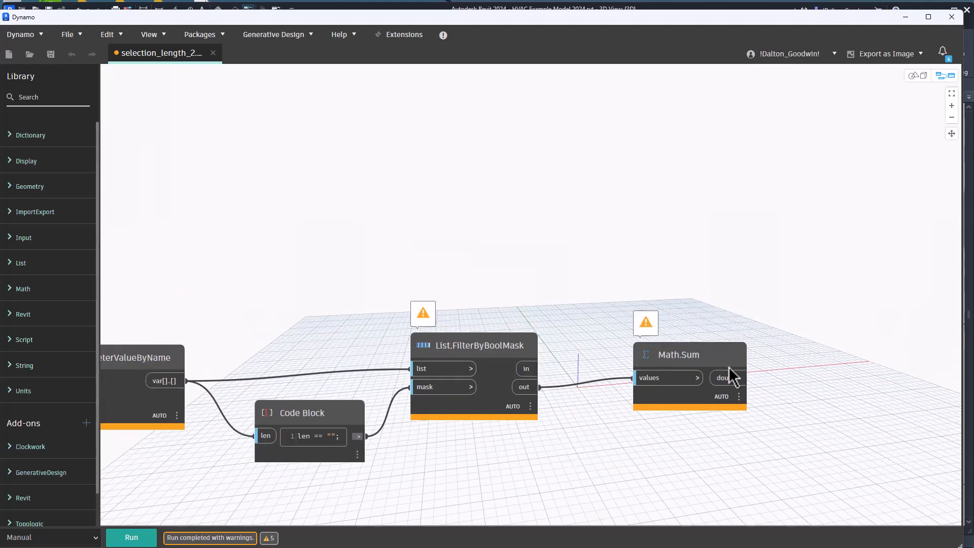
pyautogui.click(677, 354)
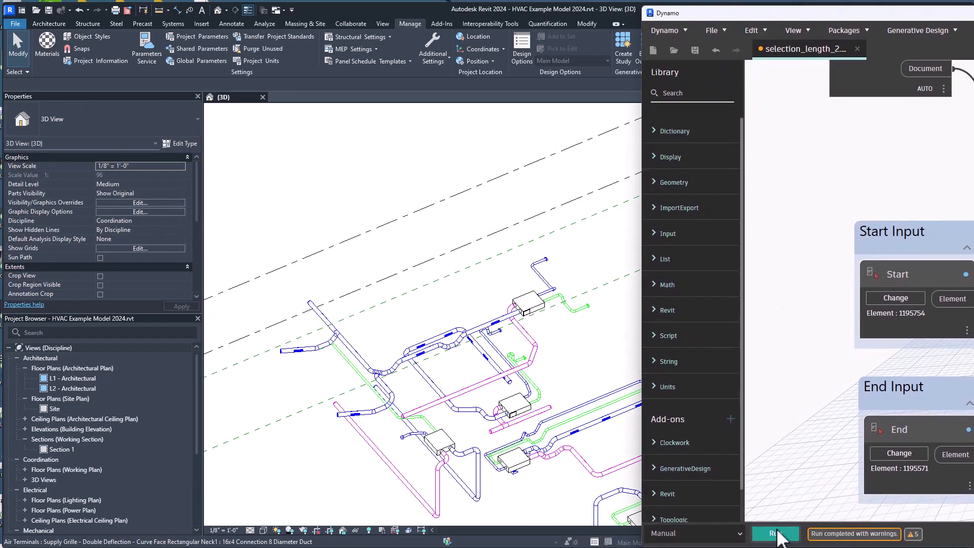
# - Run the Dynamo graph so View.IsolateElementsTemporary isolates the found duct path in Revit
pyautogui.click(775, 533)
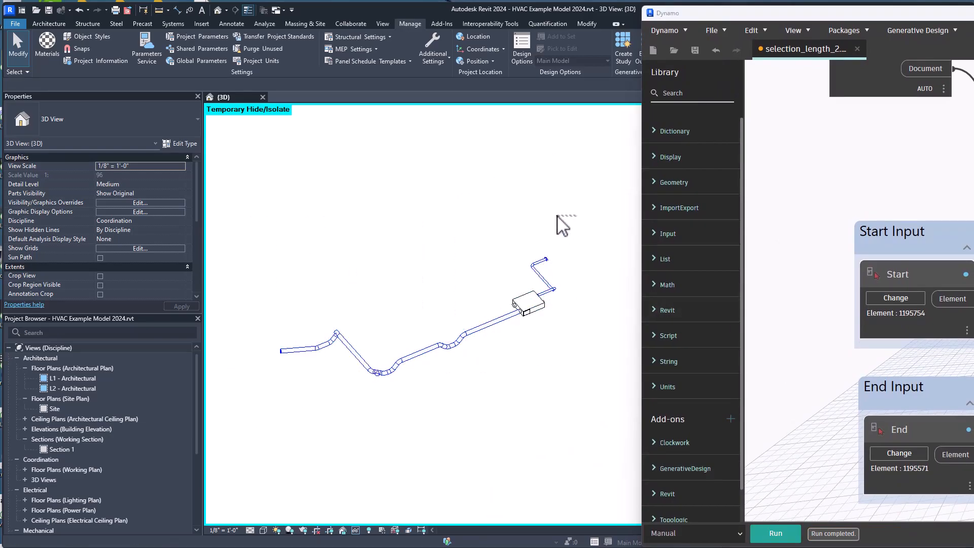
pyautogui.moveTo(558, 237)
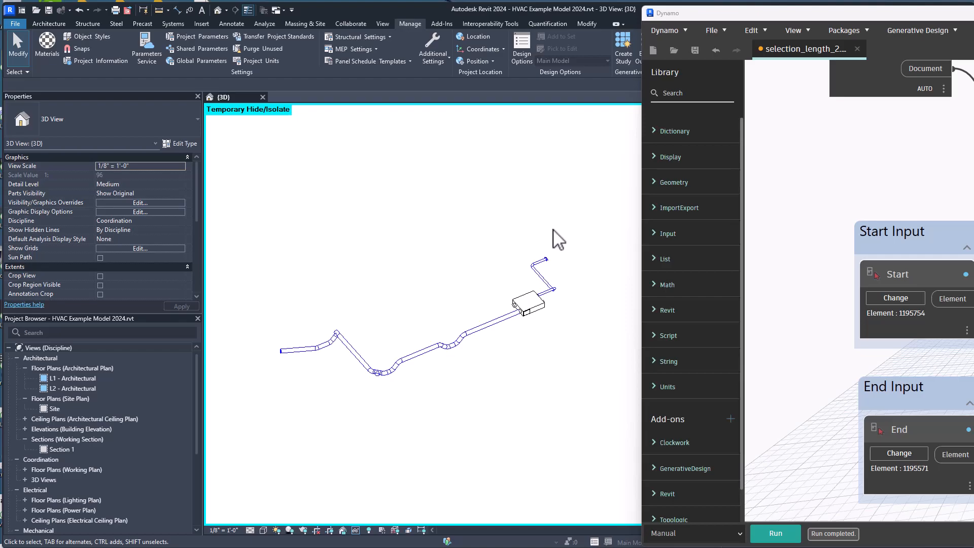
pyautogui.moveTo(687, 314)
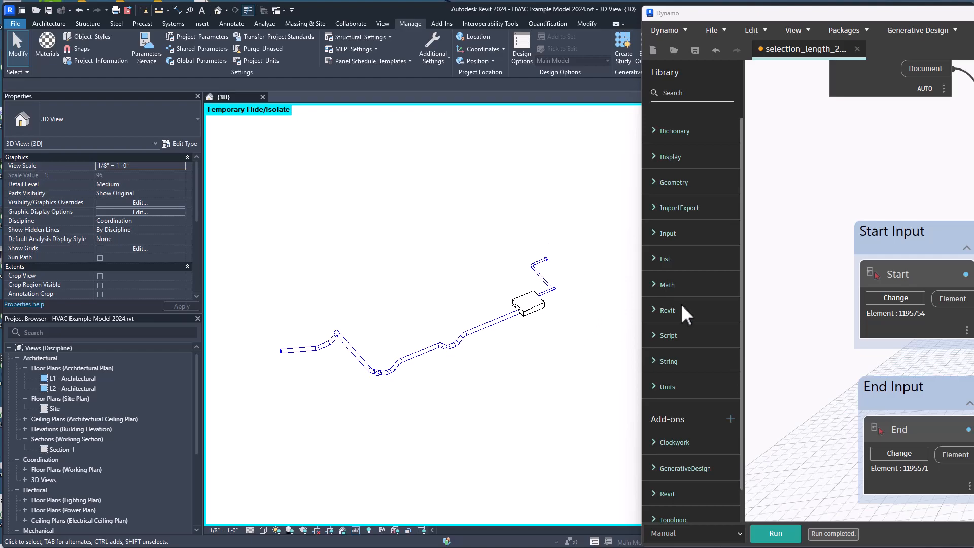
pyautogui.moveTo(802, 262)
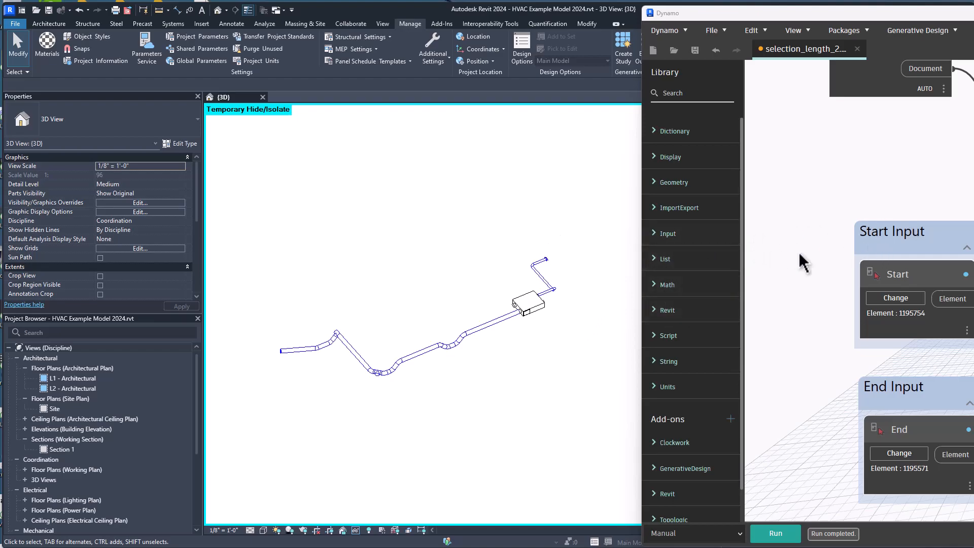
pyautogui.moveTo(797, 372)
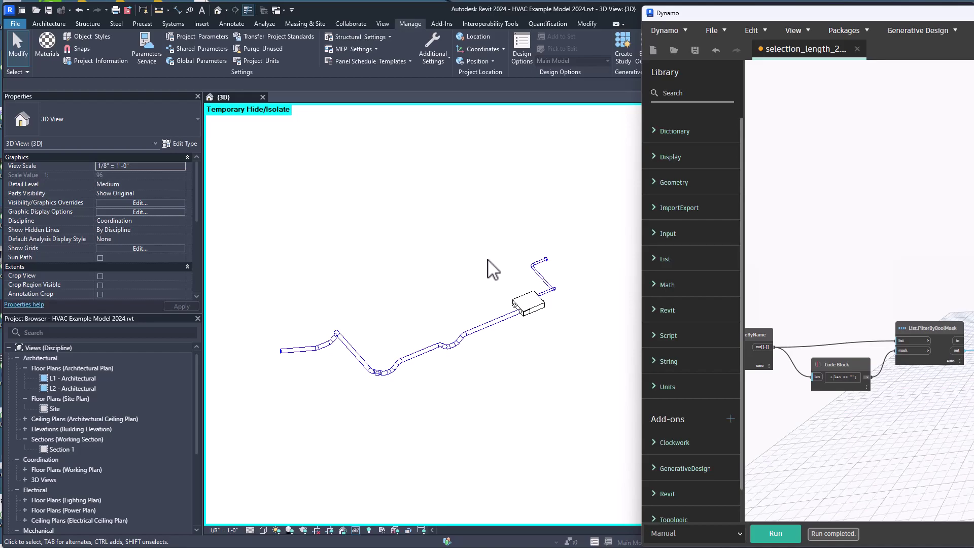
pyautogui.moveTo(448, 276)
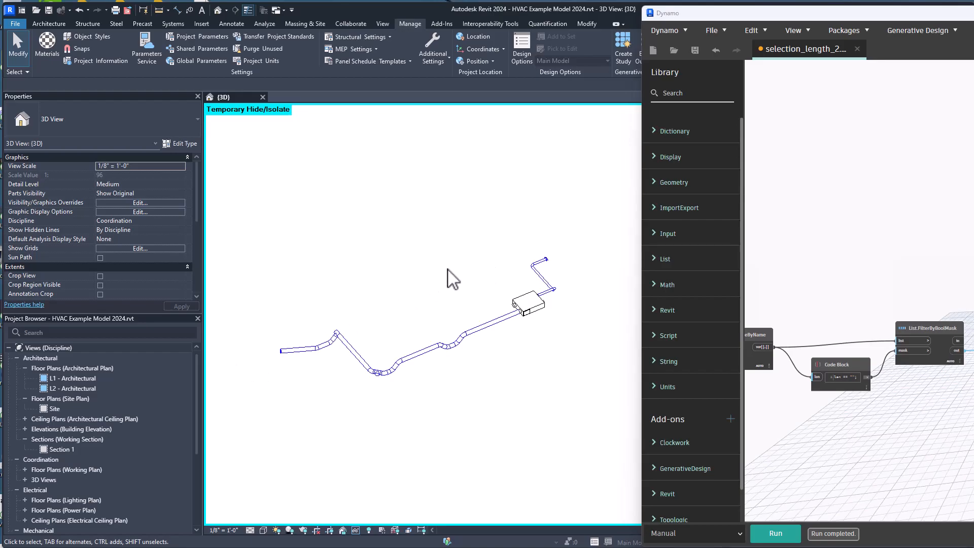
pyautogui.moveTo(372, 540)
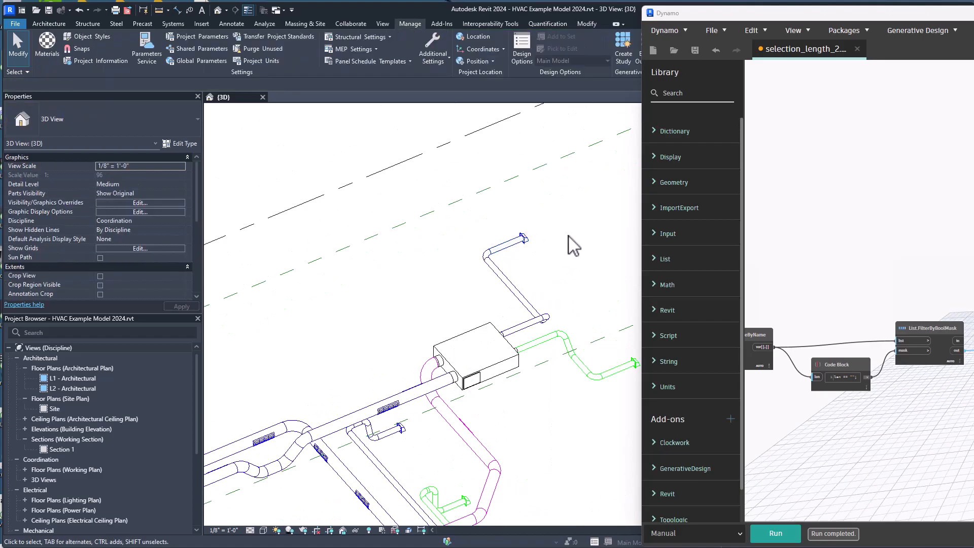
pyautogui.moveTo(485, 339)
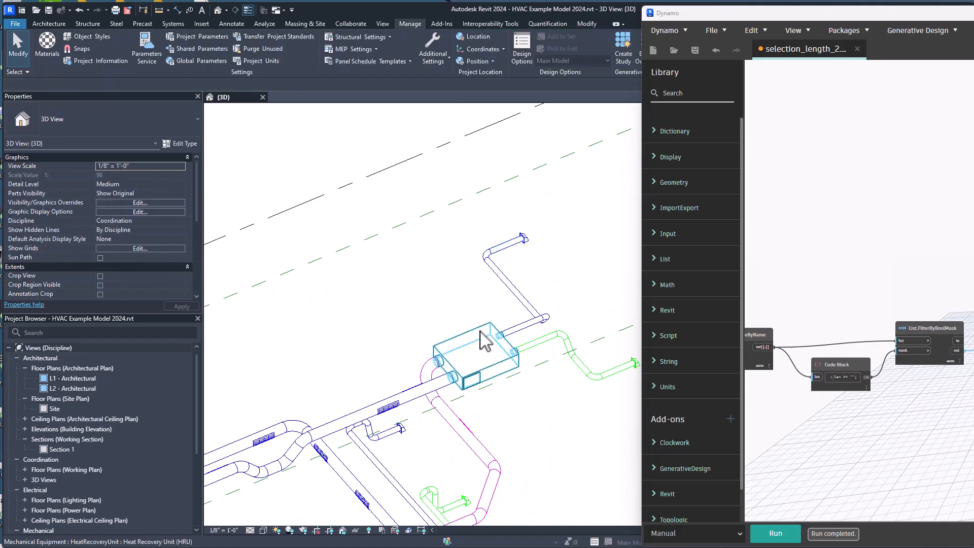
# - Reset Temporary Hide/Isolate, select and deselect the heat recovery unit, and zoom out over the model
pyautogui.click(477, 358)
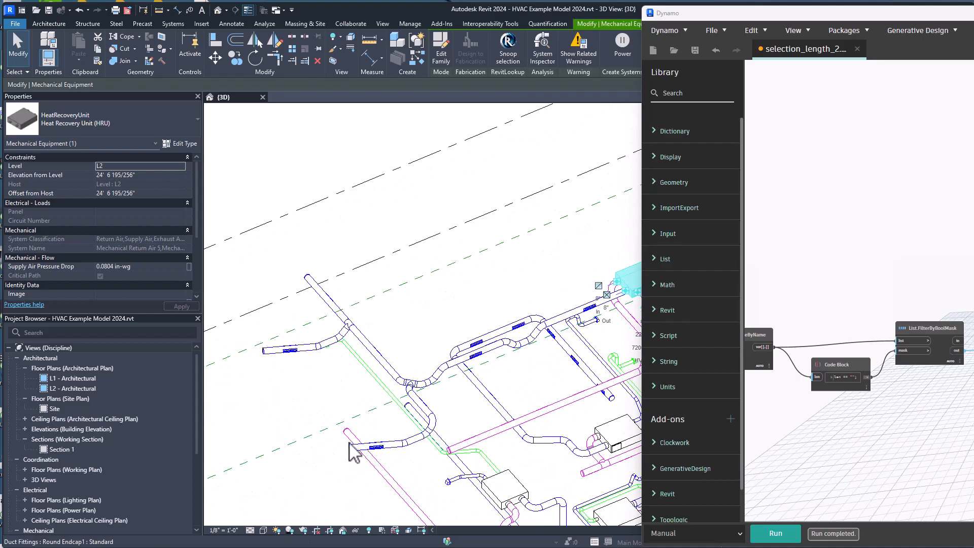
pyautogui.click(379, 446)
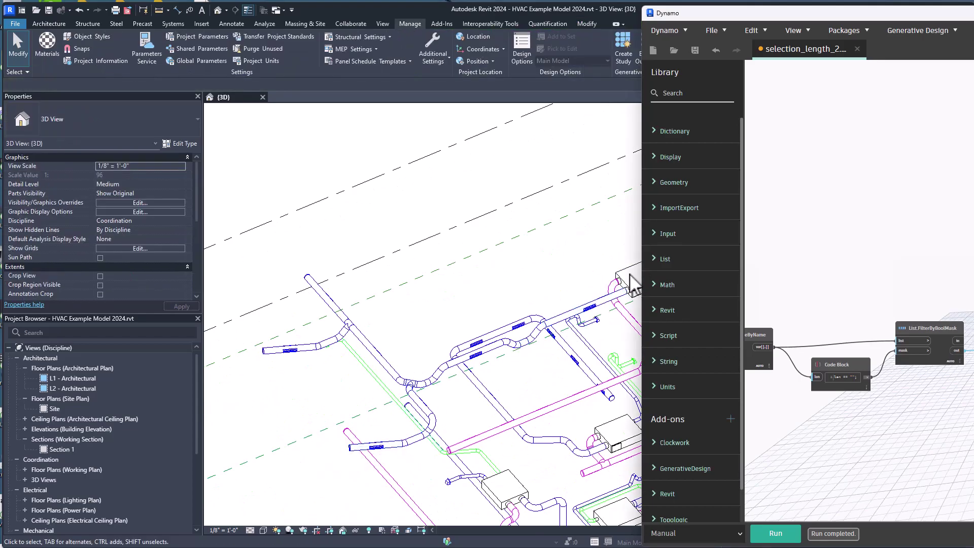
pyautogui.click(621, 278)
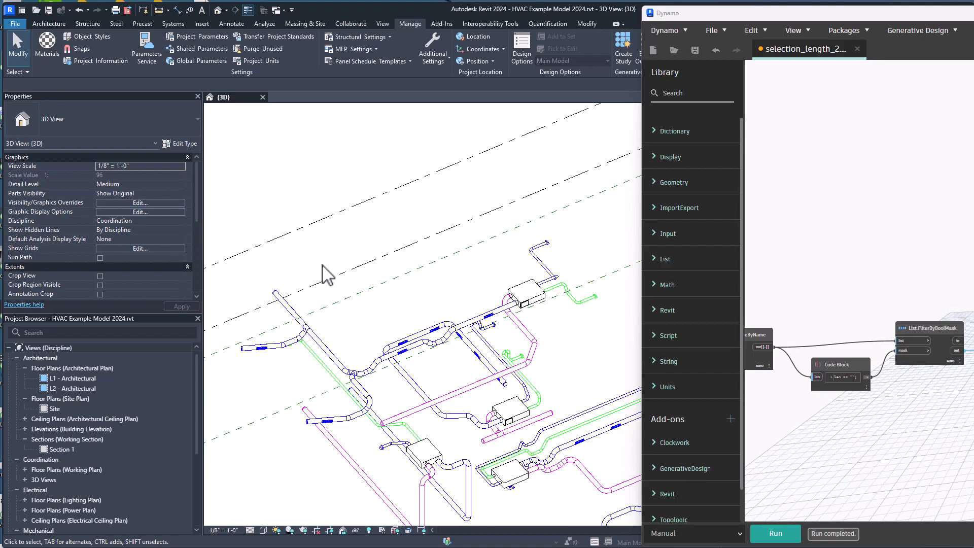
pyautogui.moveTo(785, 311)
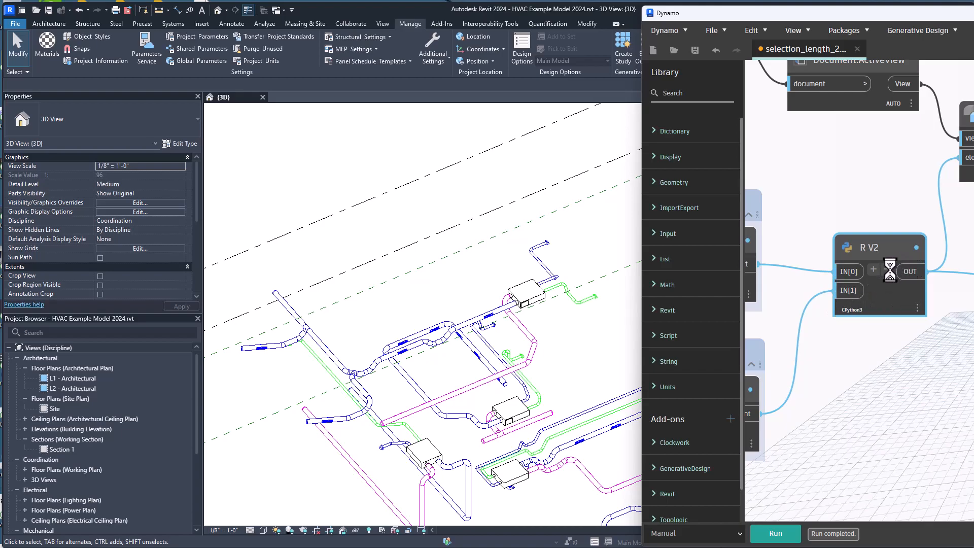
# - Review the find_path recursion in the R V2 Python Script node's editor, then return to the graph
pyautogui.doubleClick(879, 247)
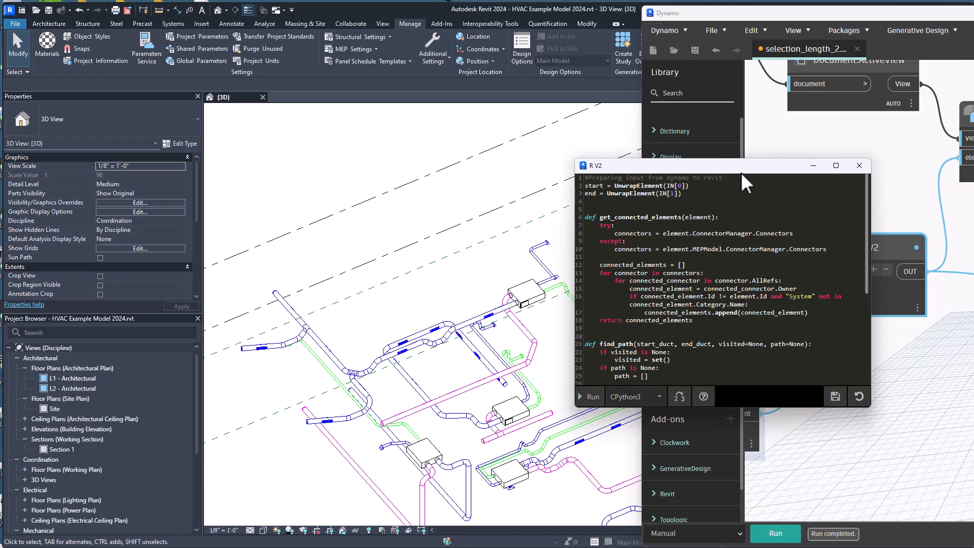
pyautogui.scroll(-3)
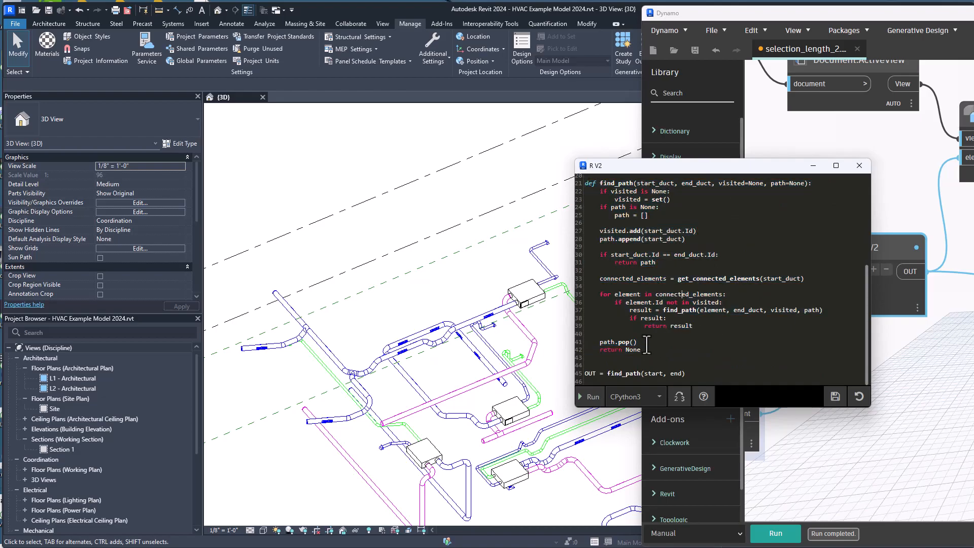
pyautogui.moveTo(912, 208)
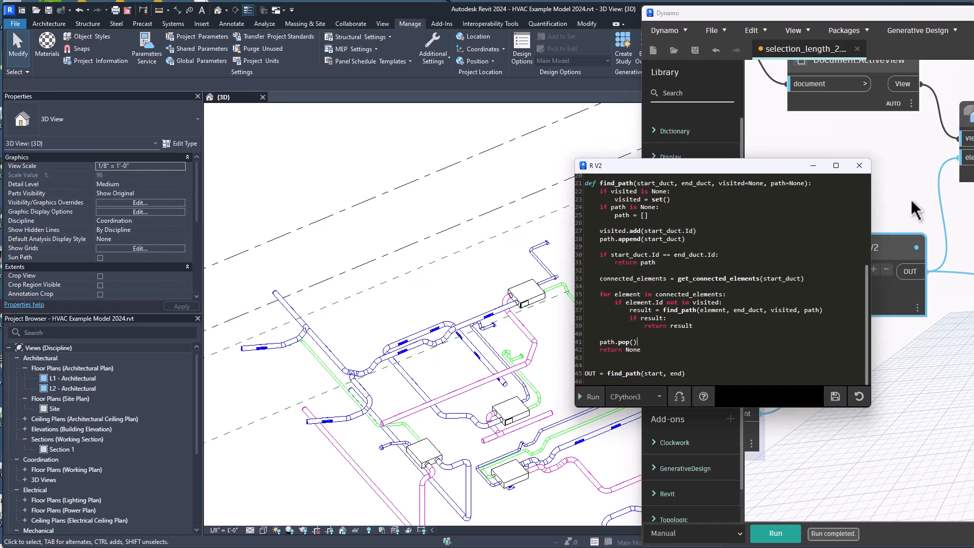
pyautogui.moveTo(901, 196)
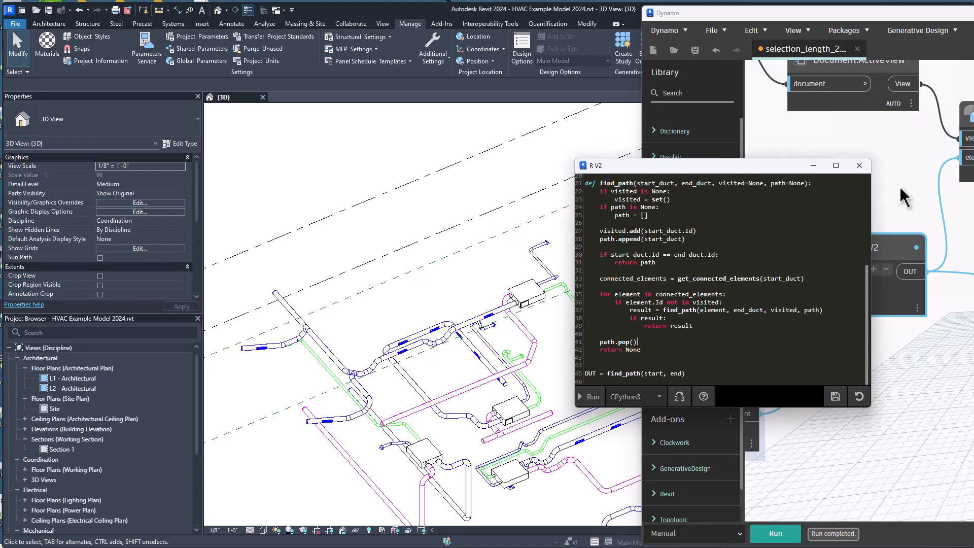
pyautogui.click(858, 165)
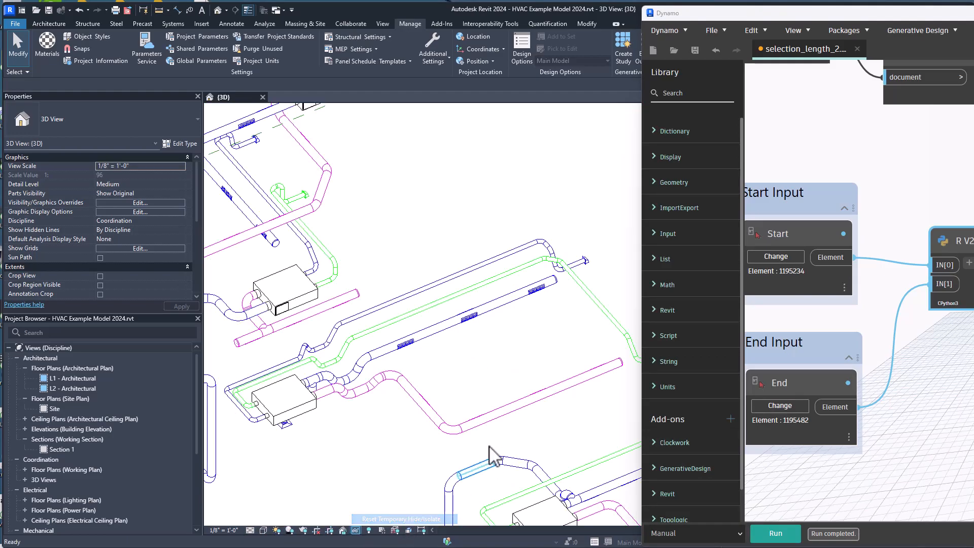
# - Pick a new duct element as the End input and rerun to isolate that duct run
pyautogui.click(775, 257)
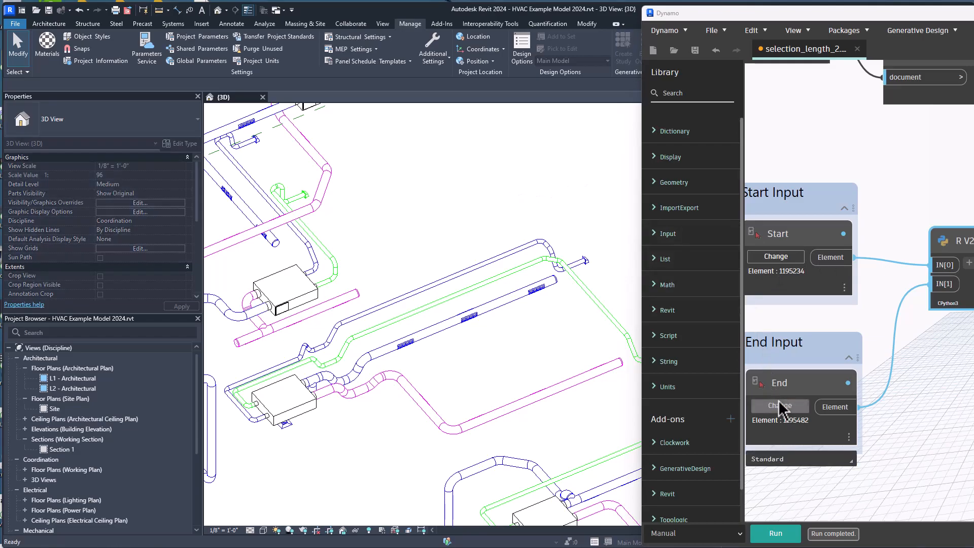
pyautogui.click(778, 405)
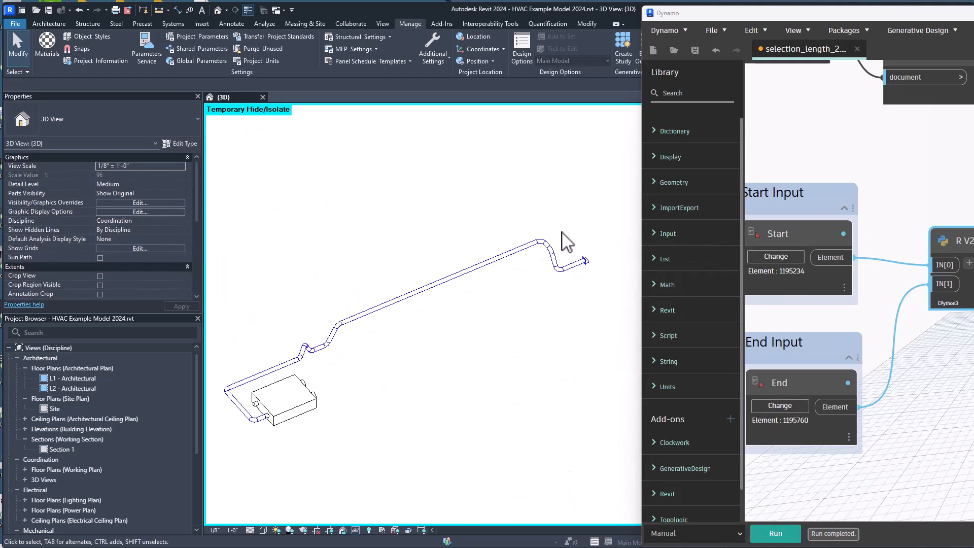
pyautogui.moveTo(737, 259)
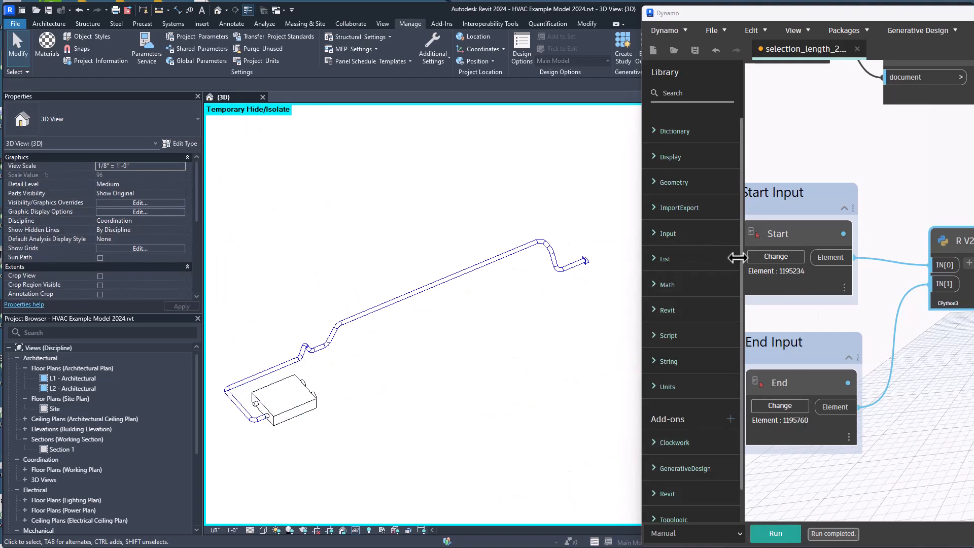
pyautogui.moveTo(651, 244)
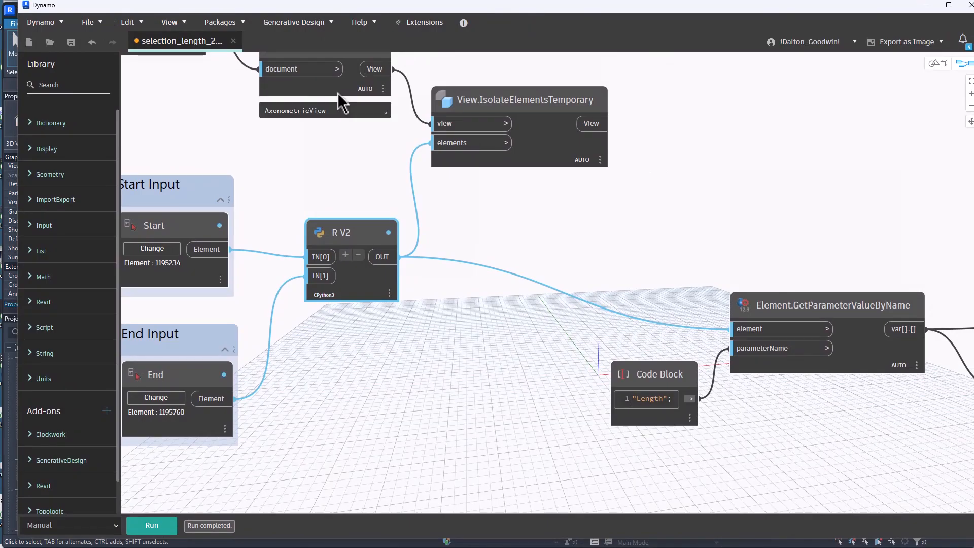
pyautogui.moveTo(553, 183)
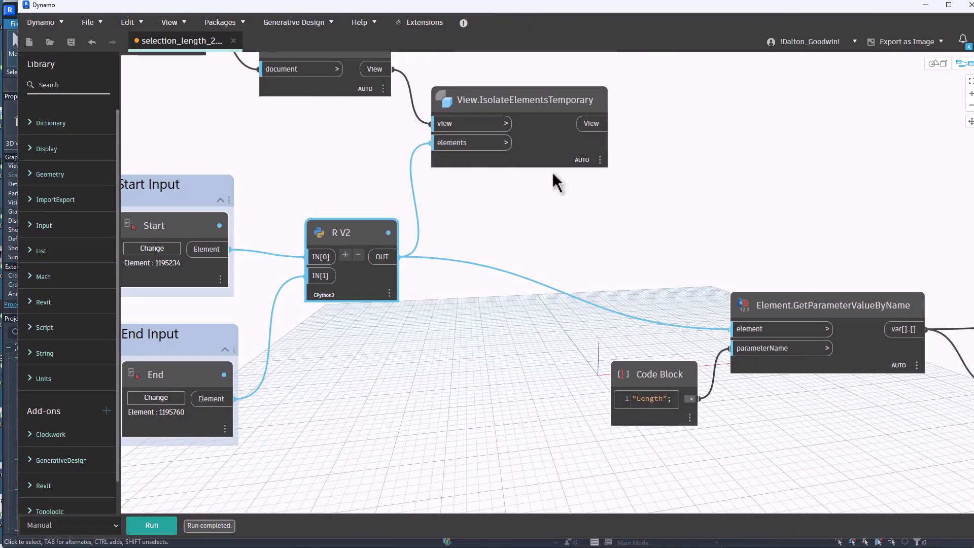